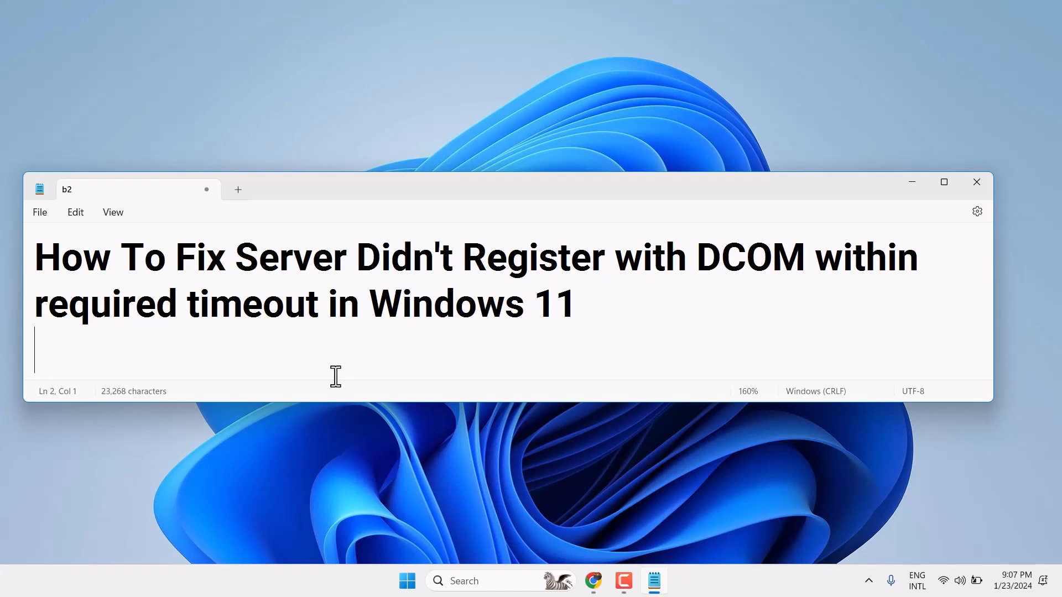
pyautogui.moveTo(912, 188)
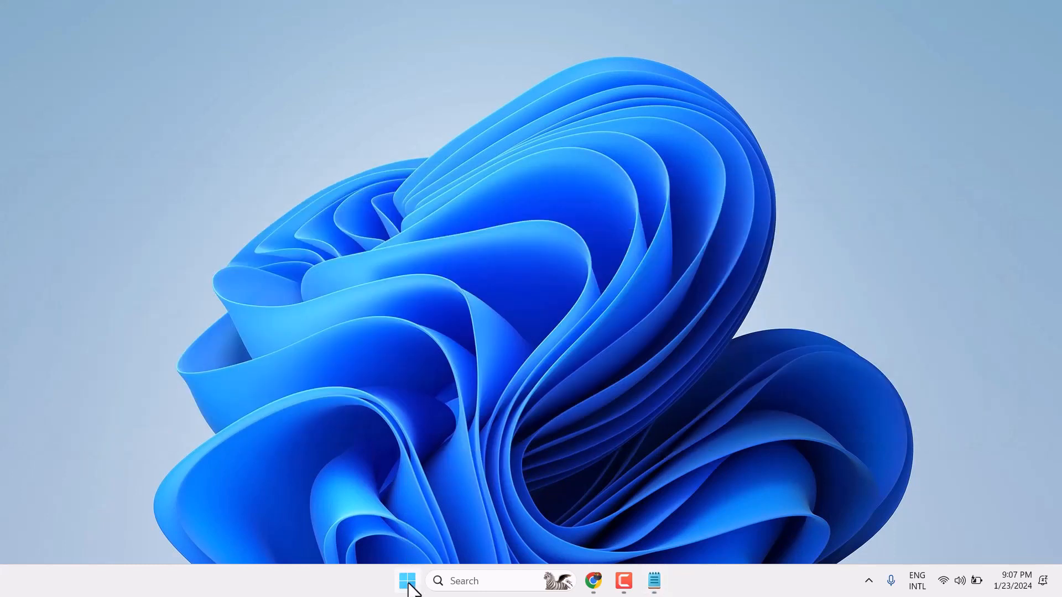
# - Search Start for 'services' and launch the Services console
pyautogui.click(406, 580)
pyautogui.write('ser')
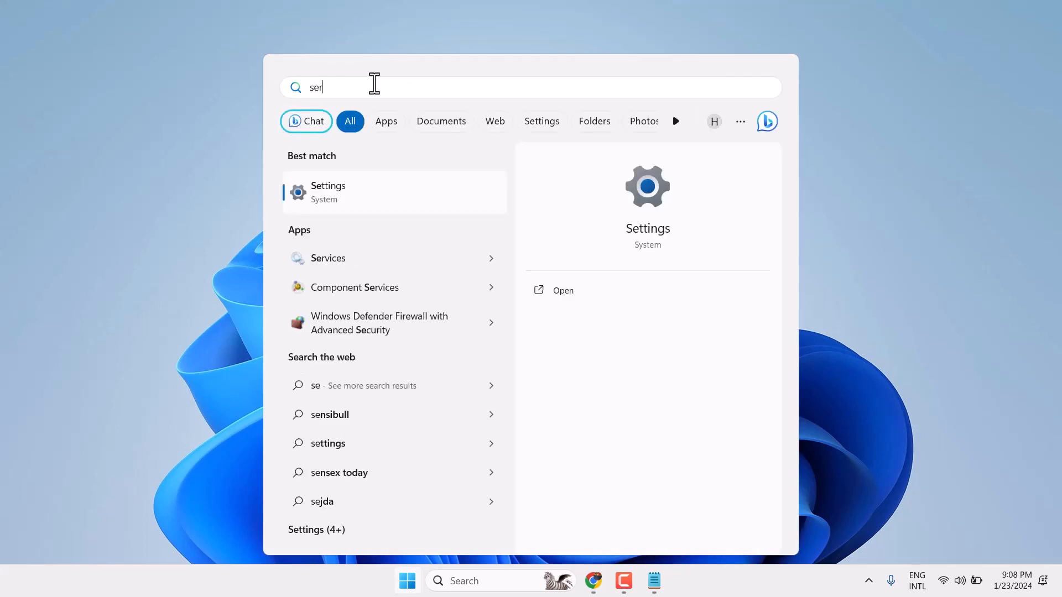
pyautogui.write('vices')
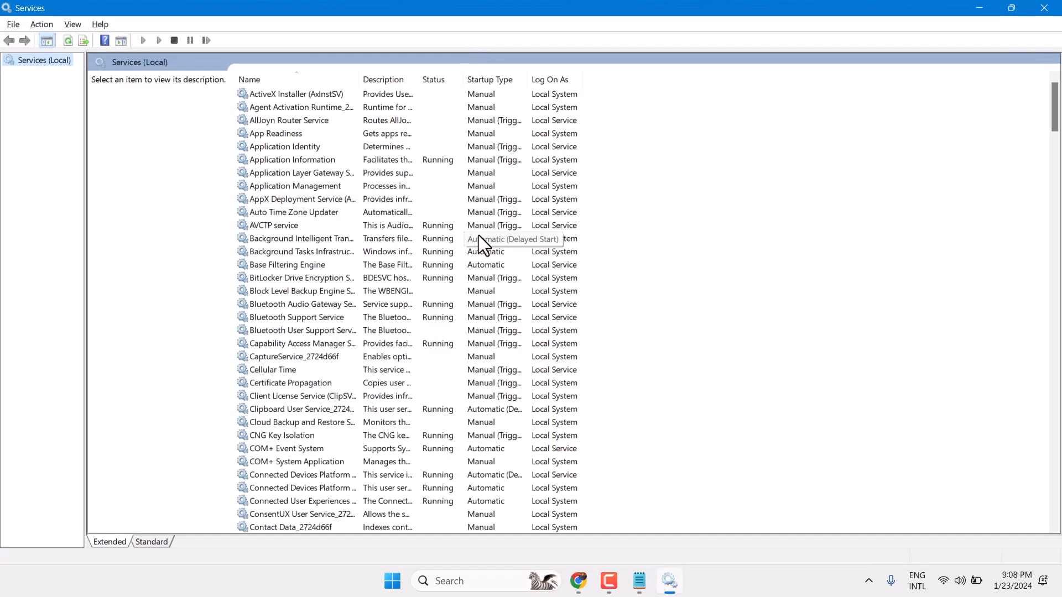
# - Restore the Services window from full screen and scroll to Function Discovery Resource Publication
pyautogui.scroll(-3)
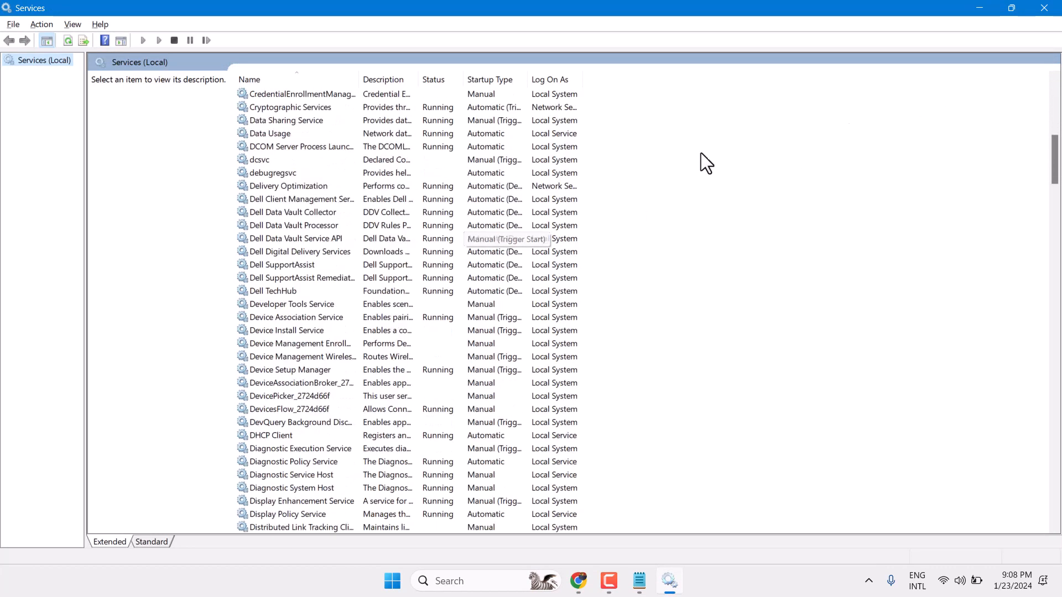
pyautogui.click(1010, 8)
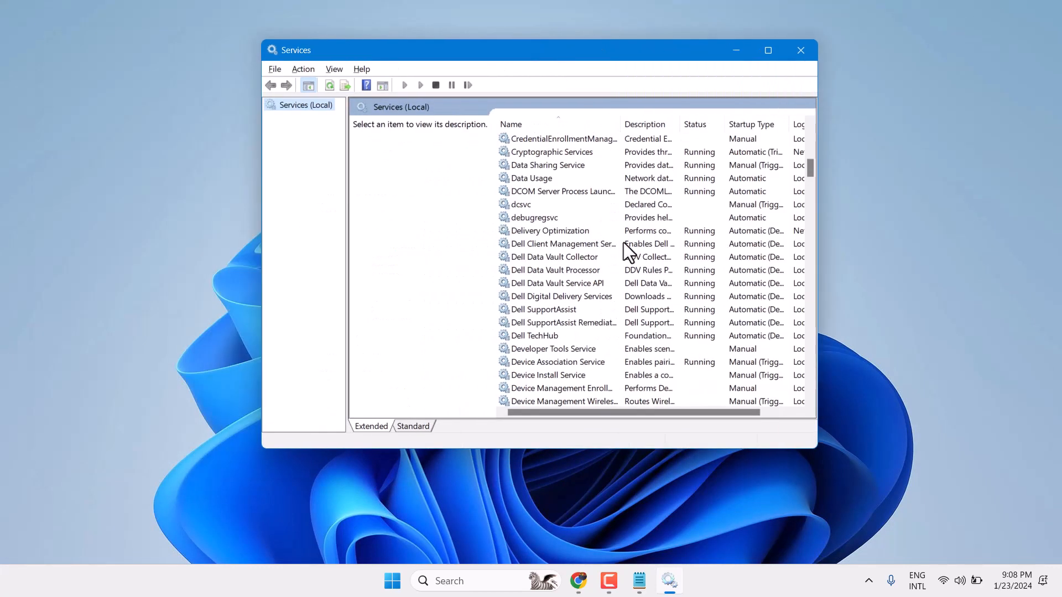
pyautogui.scroll(-3)
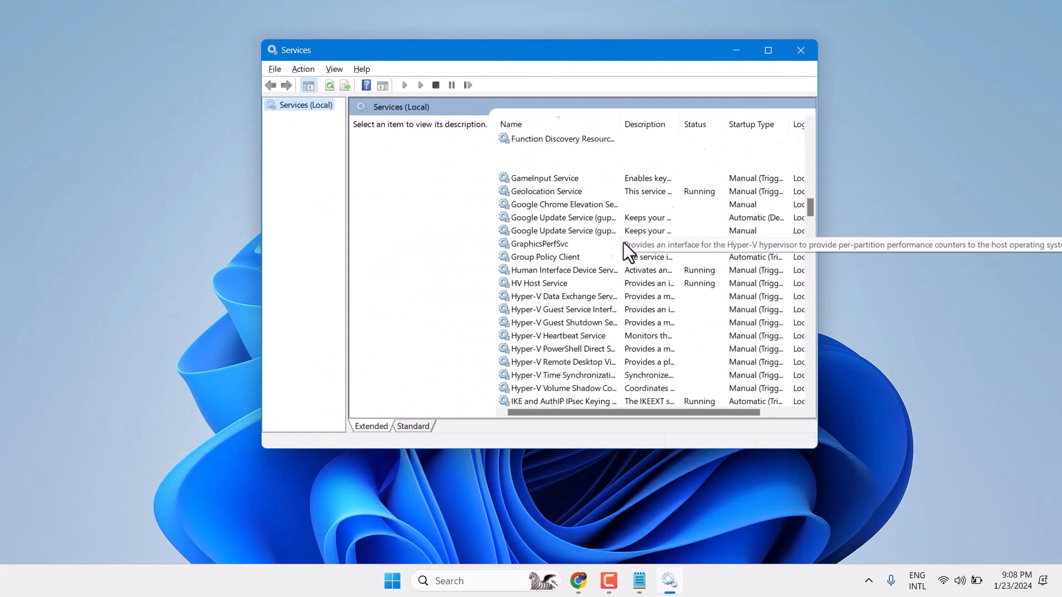
pyautogui.scroll(3)
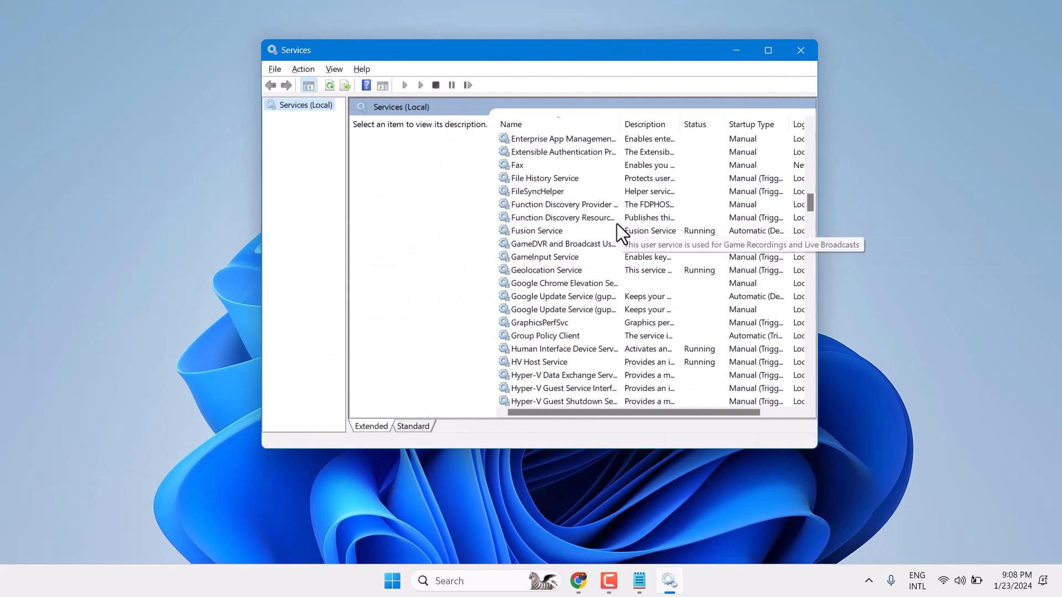
pyautogui.moveTo(538, 224)
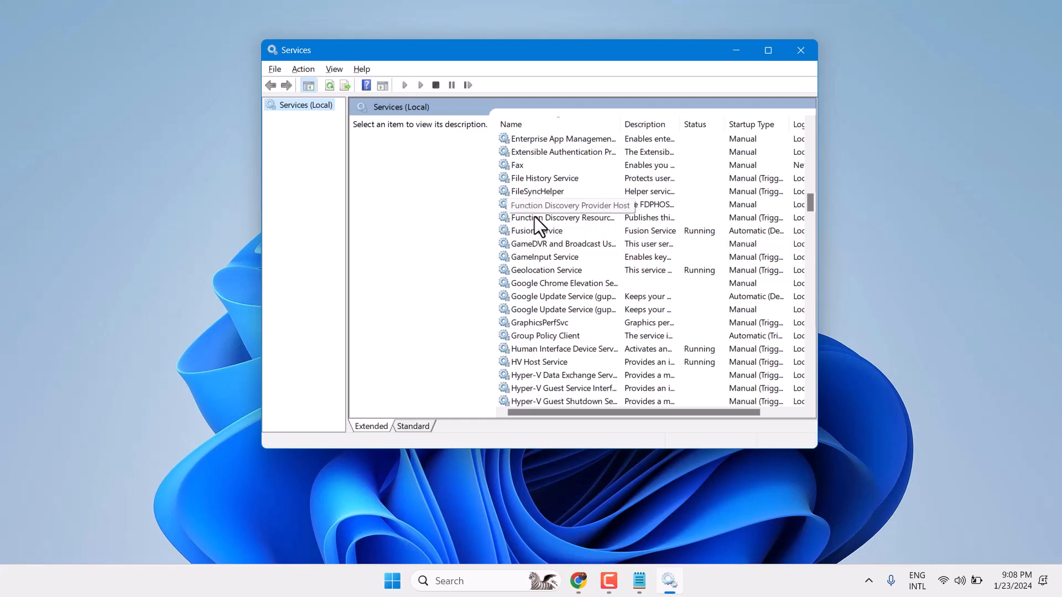
pyautogui.moveTo(523, 264)
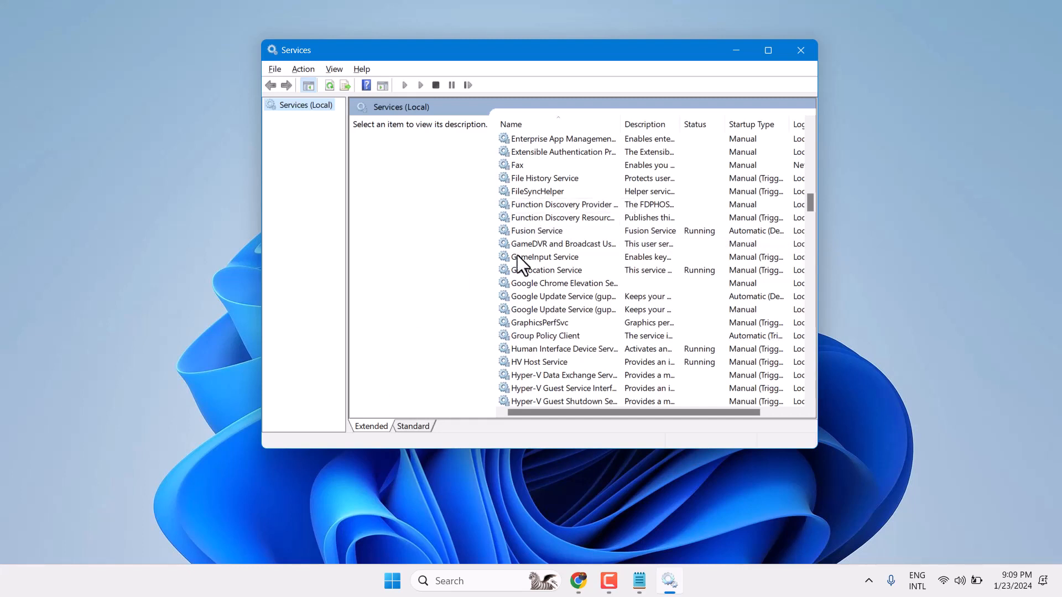
pyautogui.moveTo(548, 230)
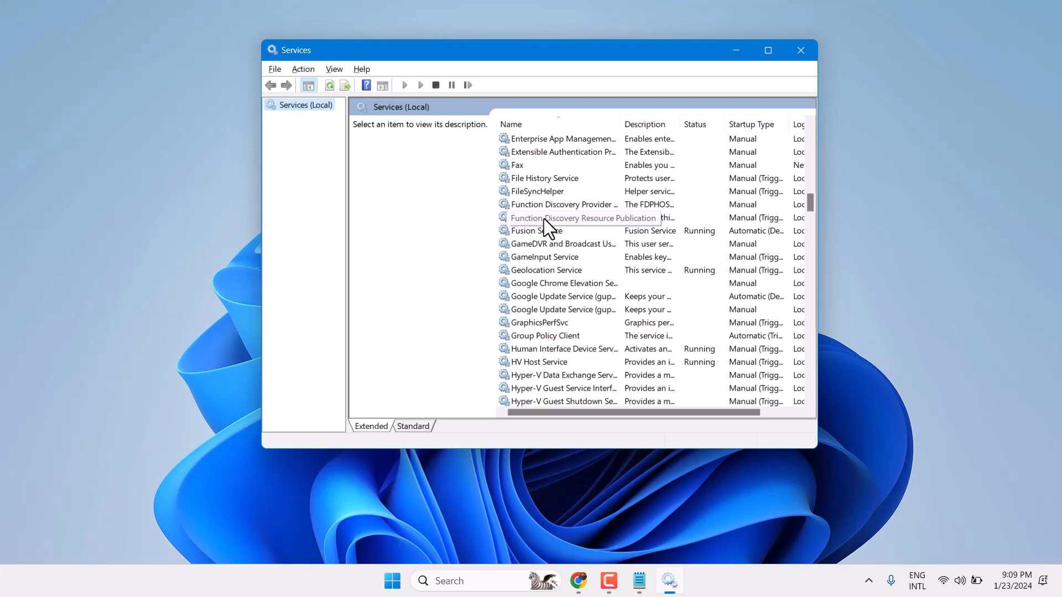
# - Set Function Discovery Resource Publication's startup type to Automatic and confirm
pyautogui.doubleClick(583, 217)
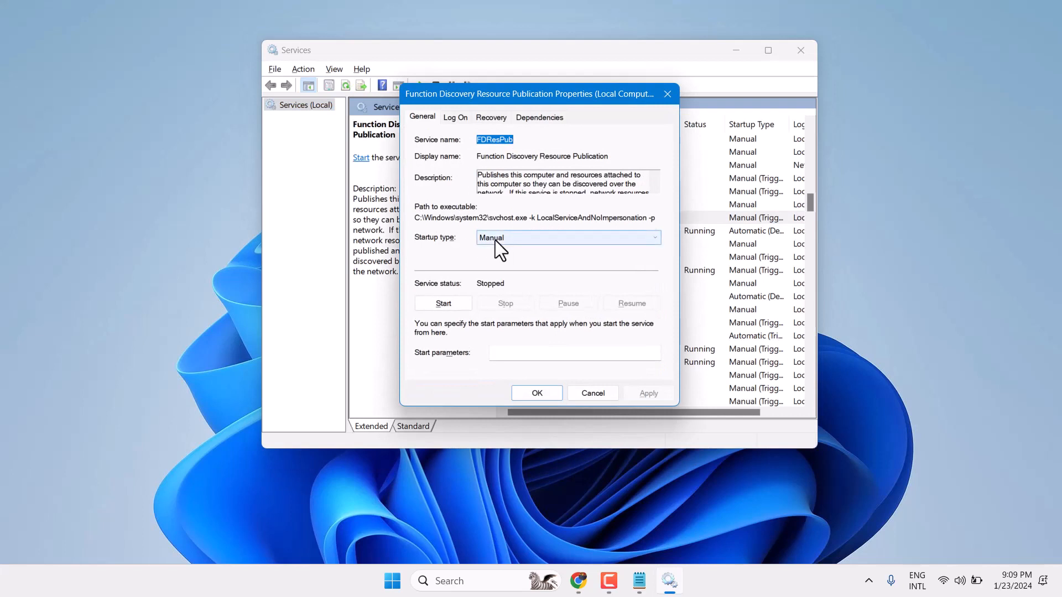
pyautogui.click(568, 237)
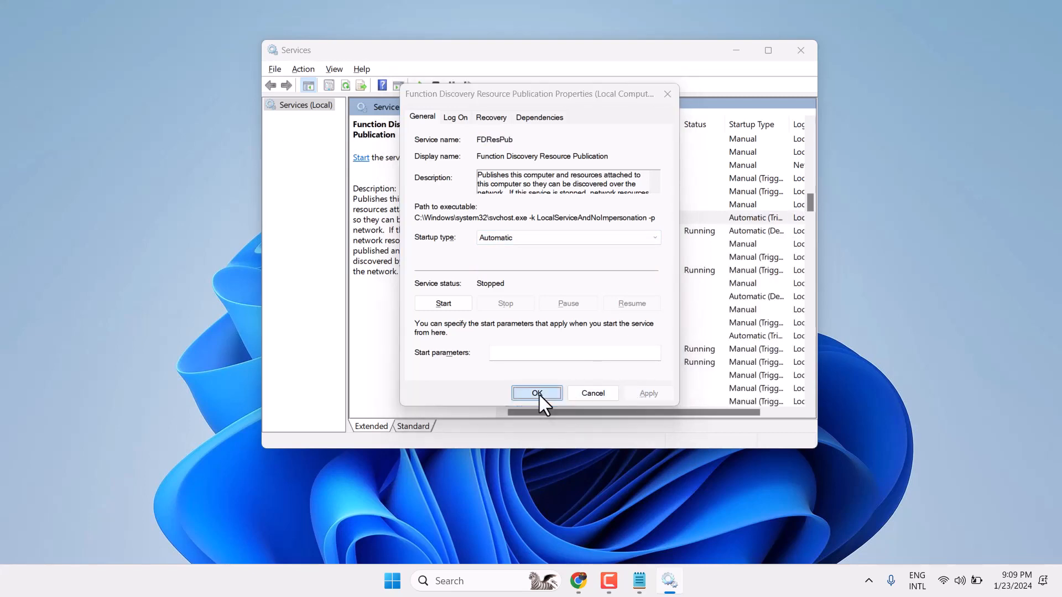
pyautogui.click(536, 394)
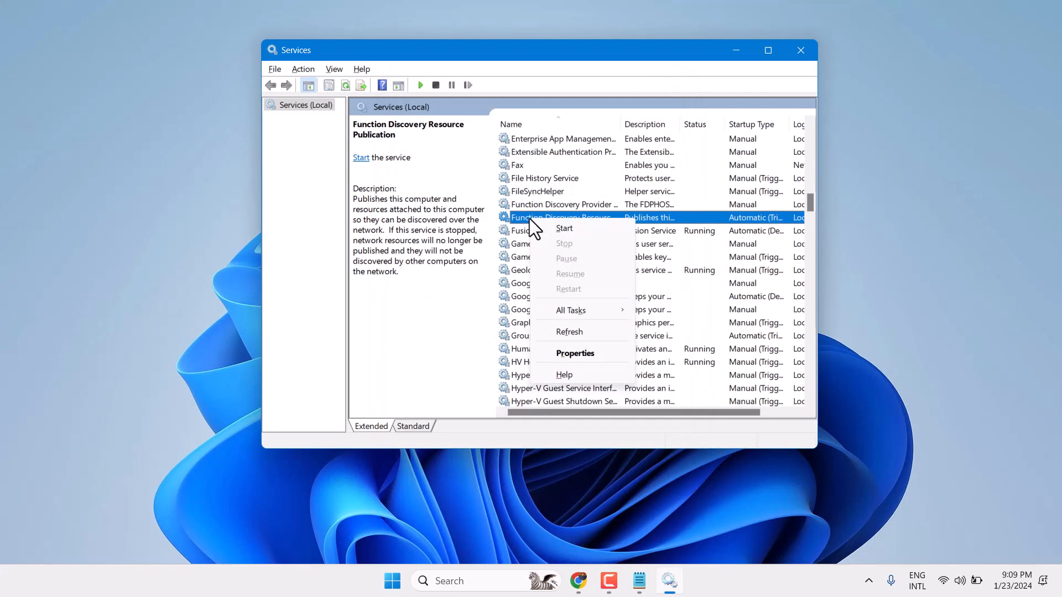
# - Start the Function Discovery Resource Publication service, then close the Services window
pyautogui.click(564, 228)
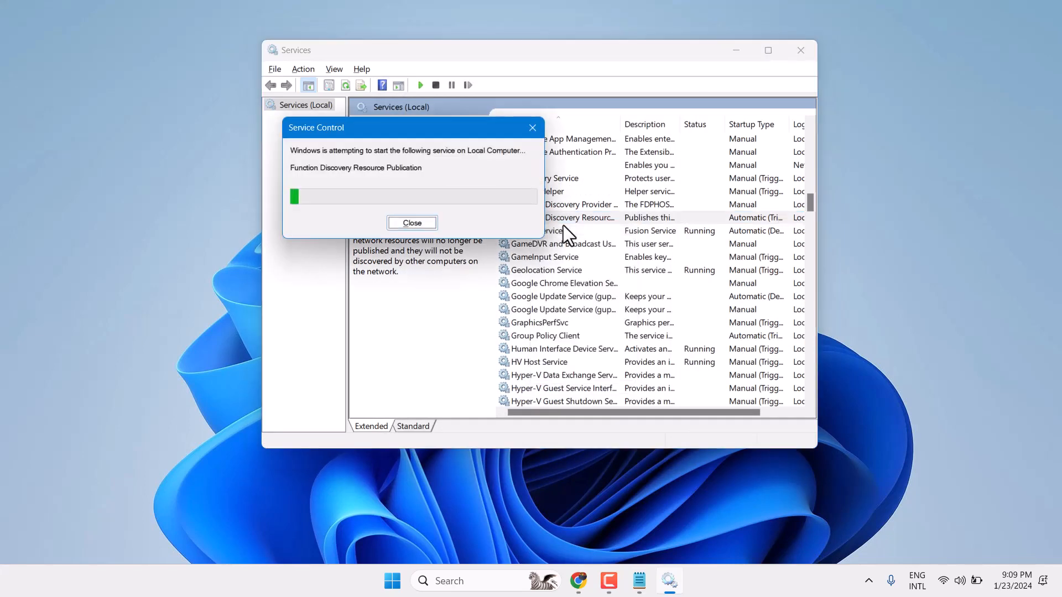
pyautogui.click(412, 223)
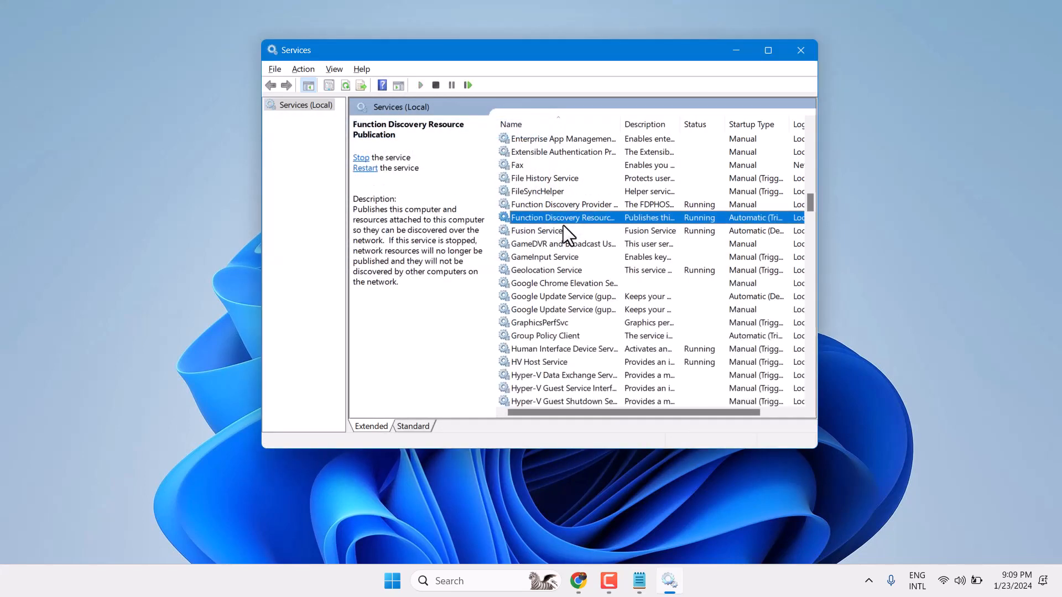
pyautogui.moveTo(801, 50)
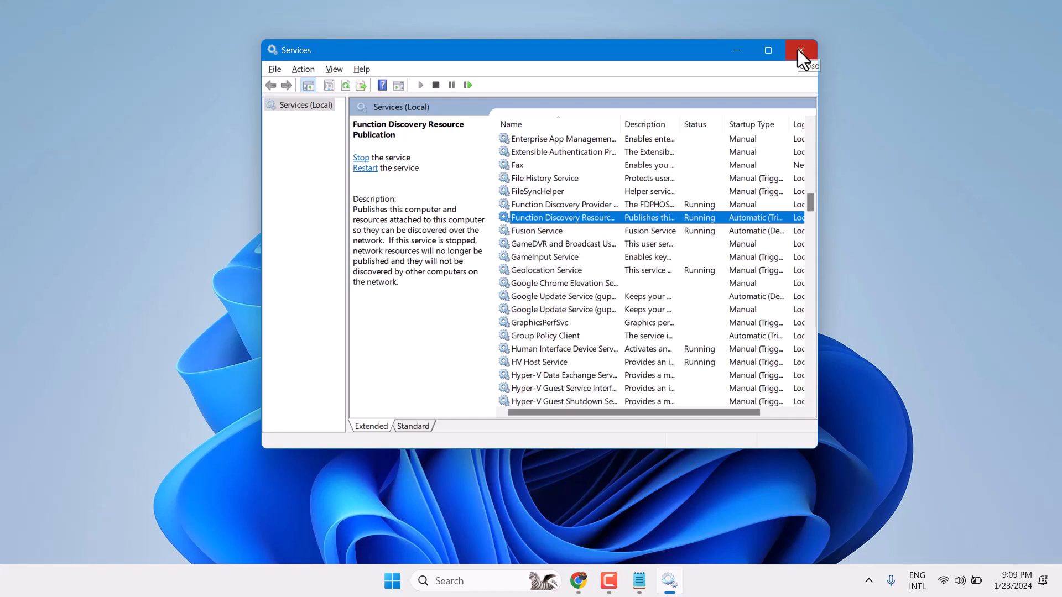
pyautogui.click(802, 50)
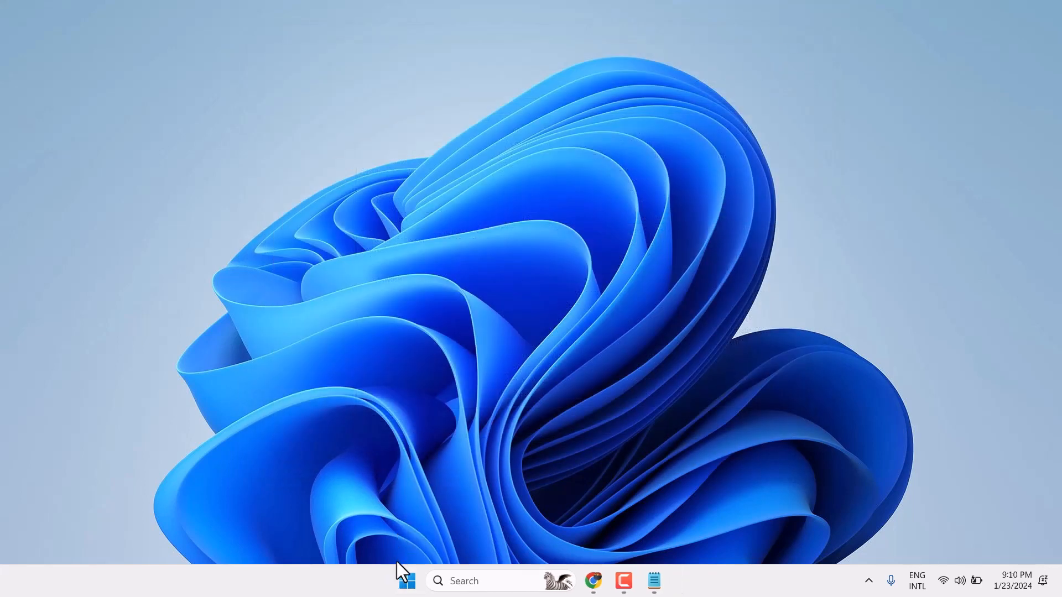
# - Search Start for 'comexp.msc' and open Component Services from the Best match result
pyautogui.click(406, 580)
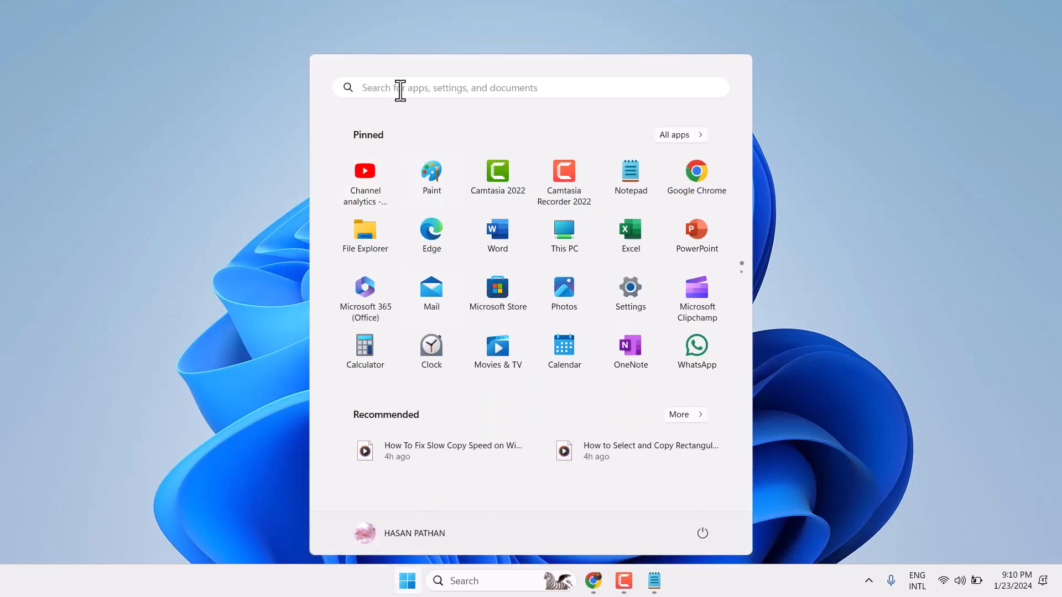
pyautogui.write('control Panel')
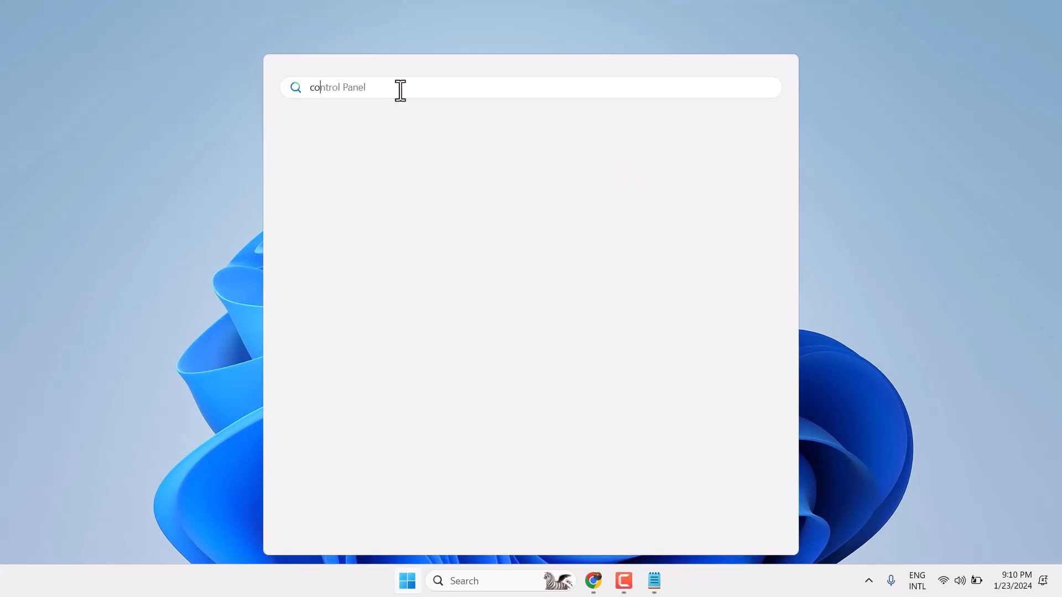
pyautogui.write('come')
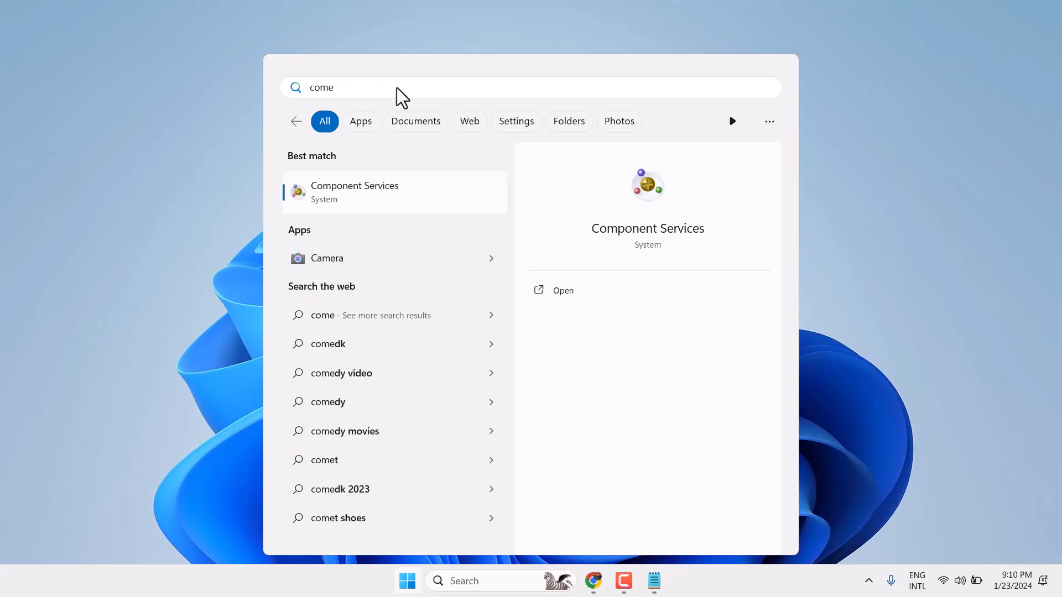
pyautogui.write('x')
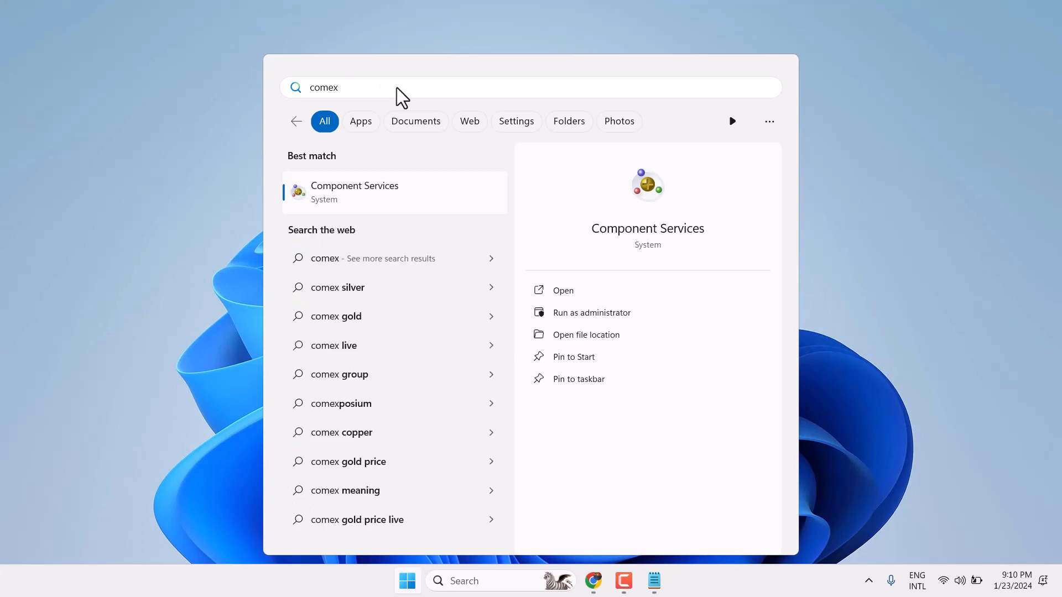
pyautogui.write('p')
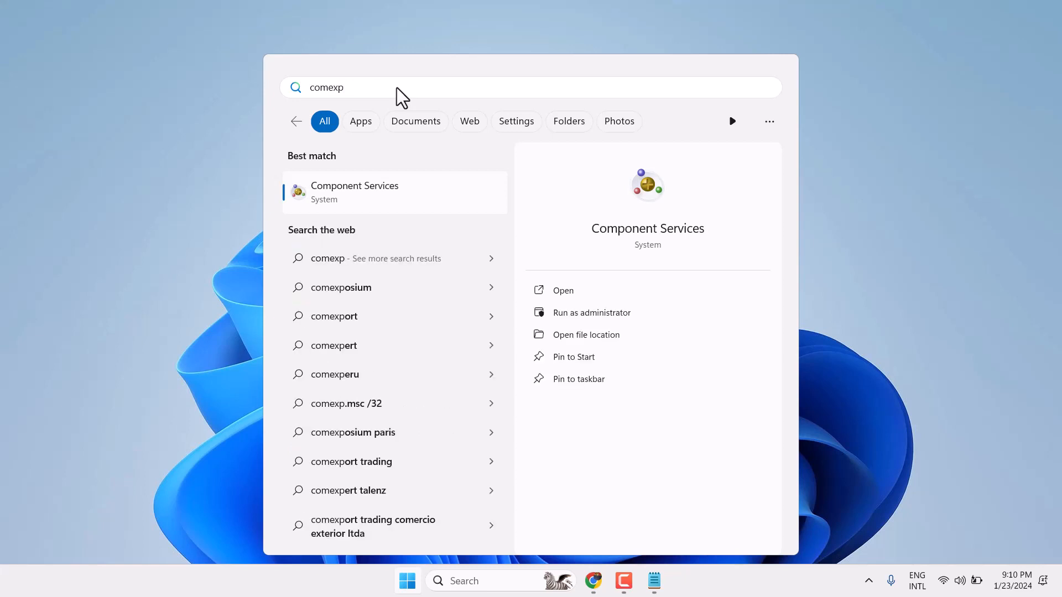
pyautogui.write('.msc windows 10')
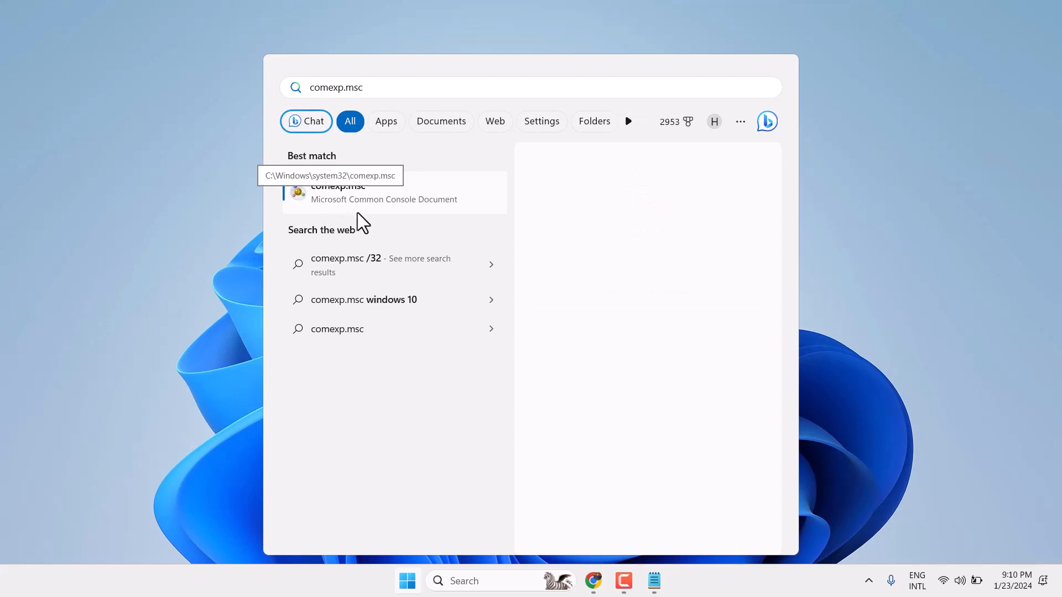
pyautogui.click(338, 192)
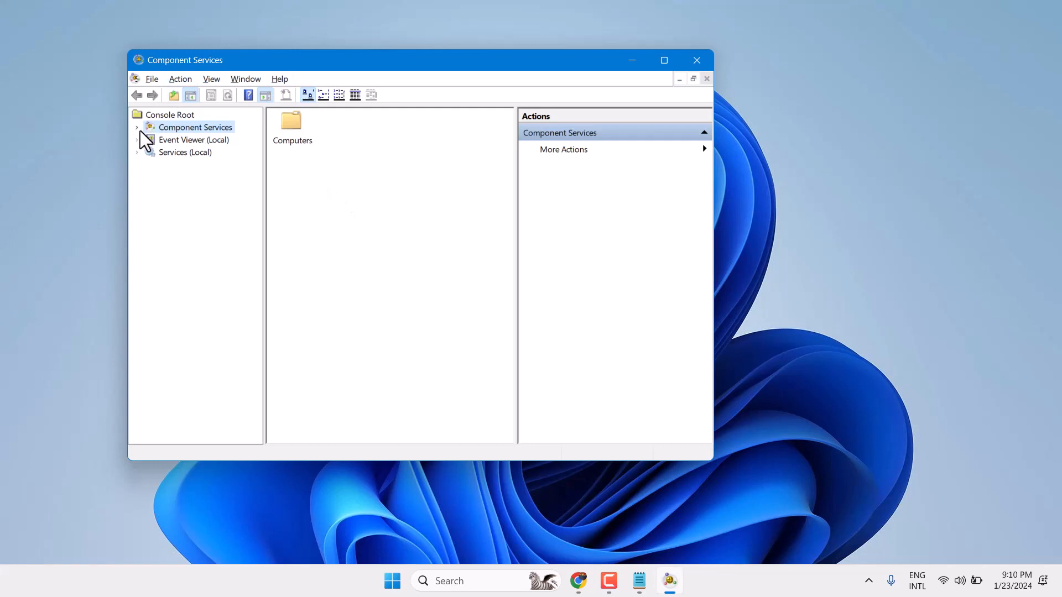
# - Expand Component Services > Computers to My Computer and bring up its context menu
pyautogui.click(137, 126)
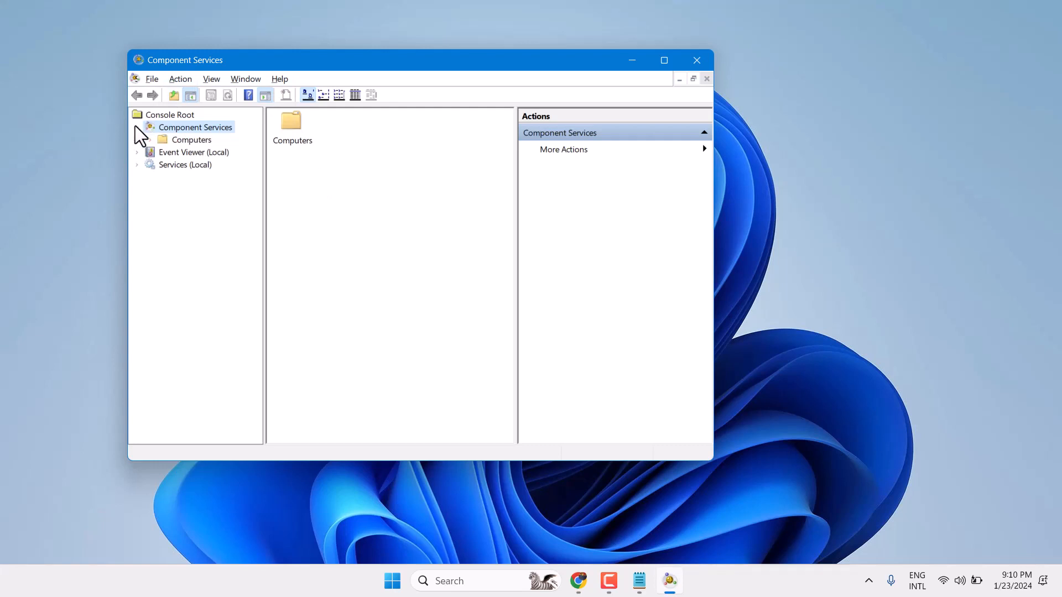
pyautogui.click(137, 127)
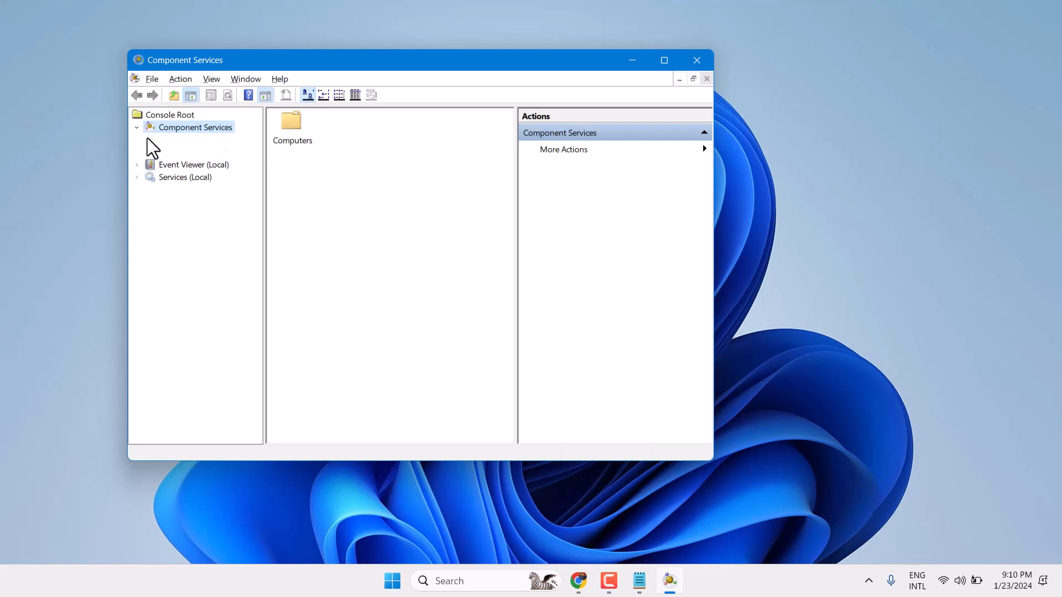
pyautogui.click(135, 126)
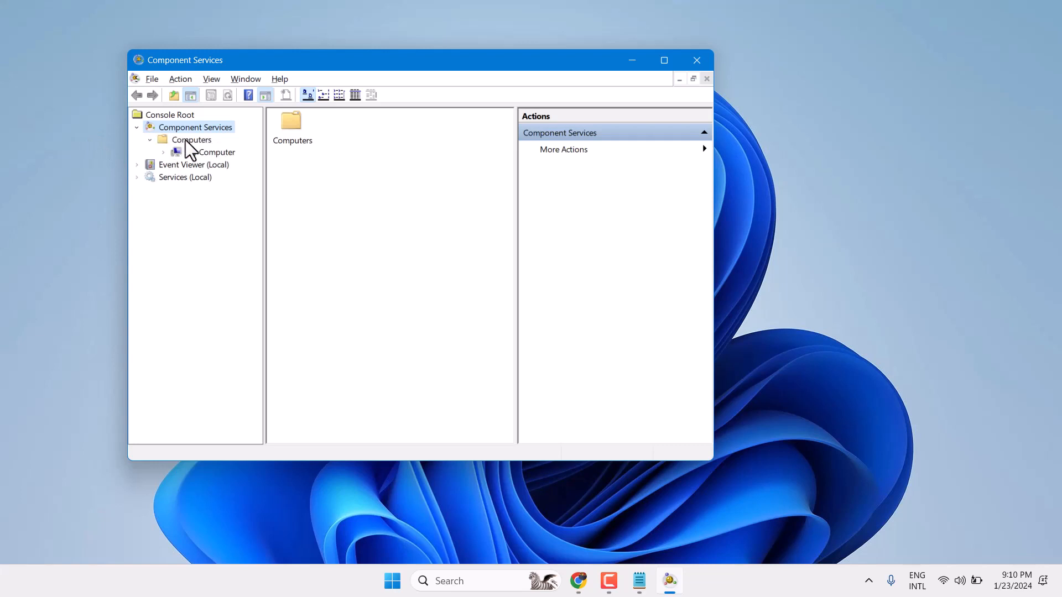
pyautogui.click(217, 152)
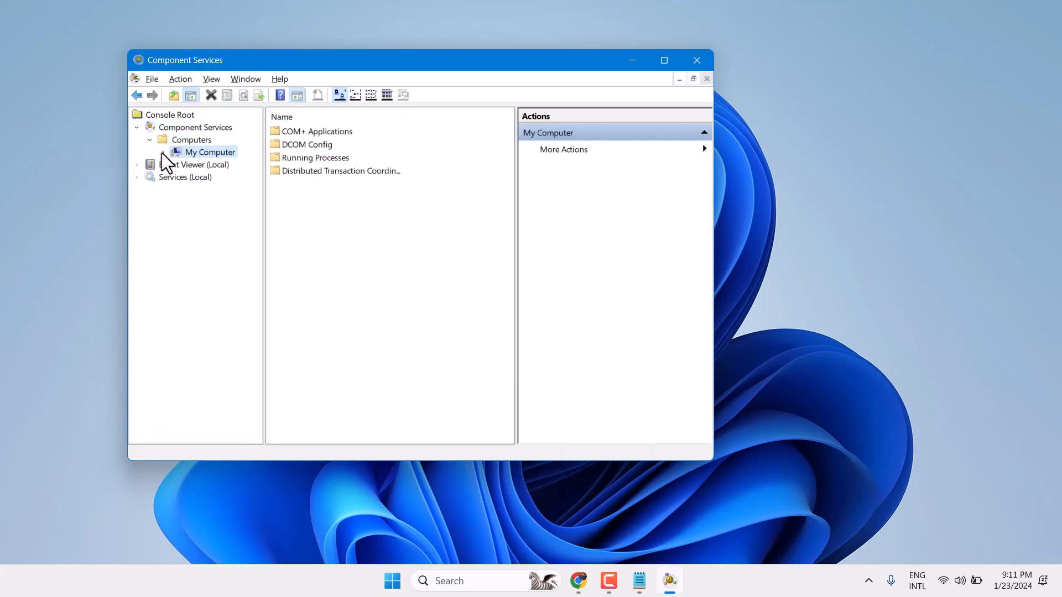
pyautogui.rightClick(209, 151)
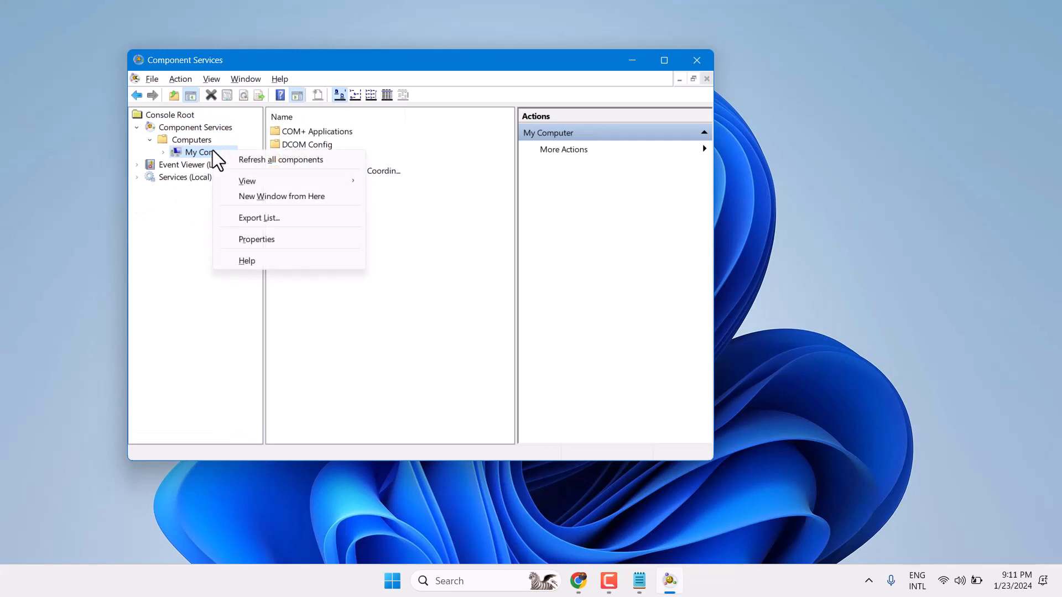
pyautogui.moveTo(256, 239)
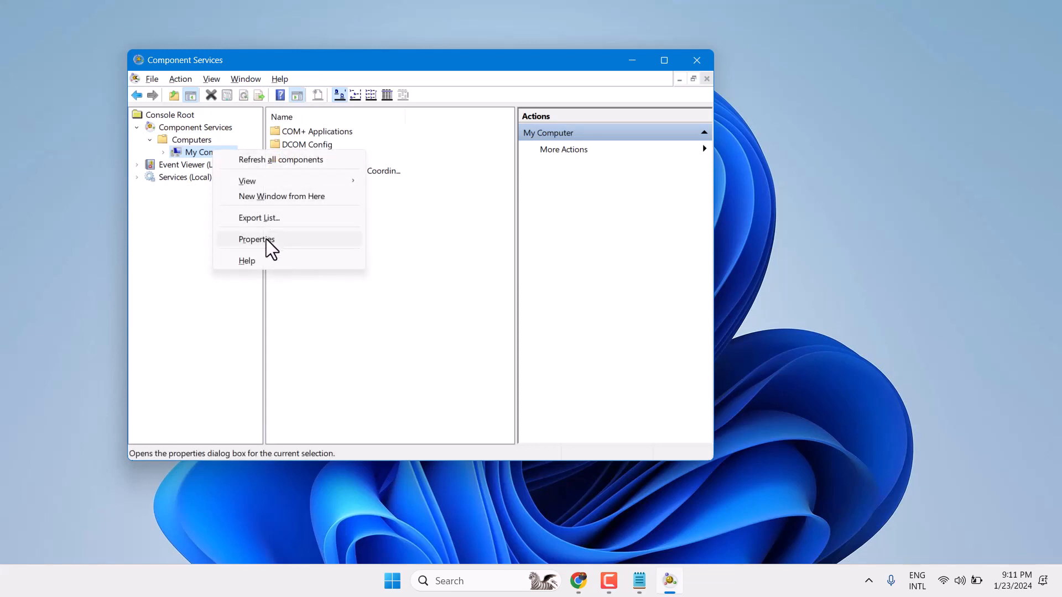
# - In My Computer Default Properties, uncheck Enable Distributed COM, apply and confirm the machine-wide change
pyautogui.click(255, 239)
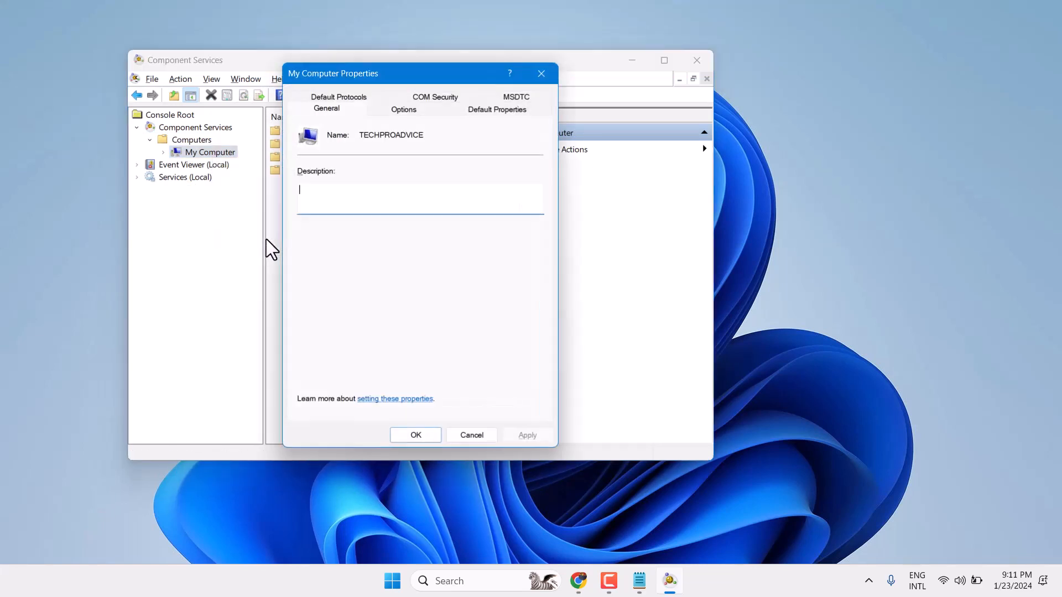
pyautogui.moveTo(490, 123)
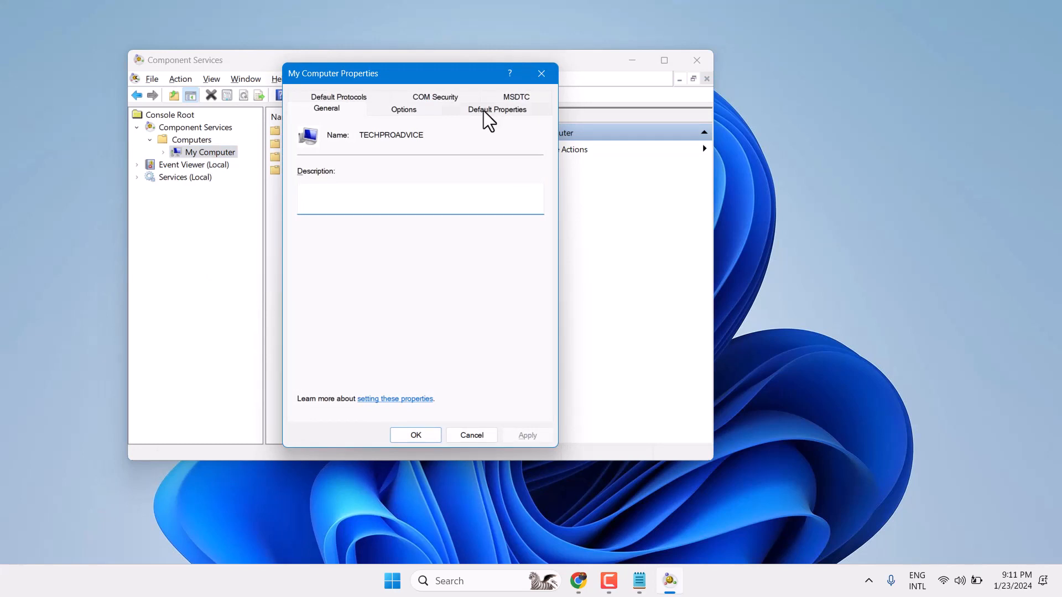
pyautogui.click(497, 109)
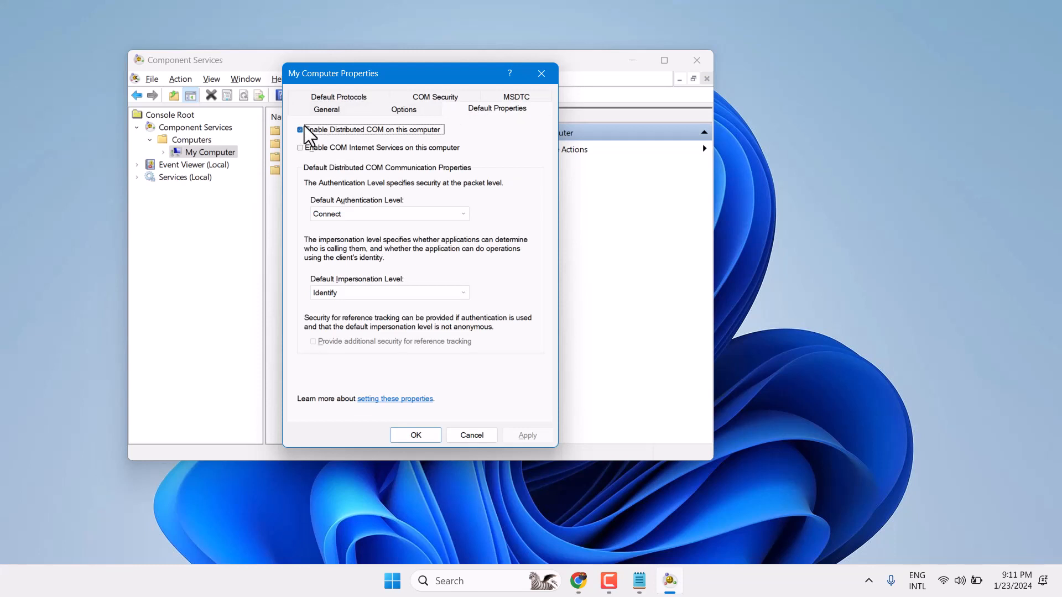
pyautogui.moveTo(336, 139)
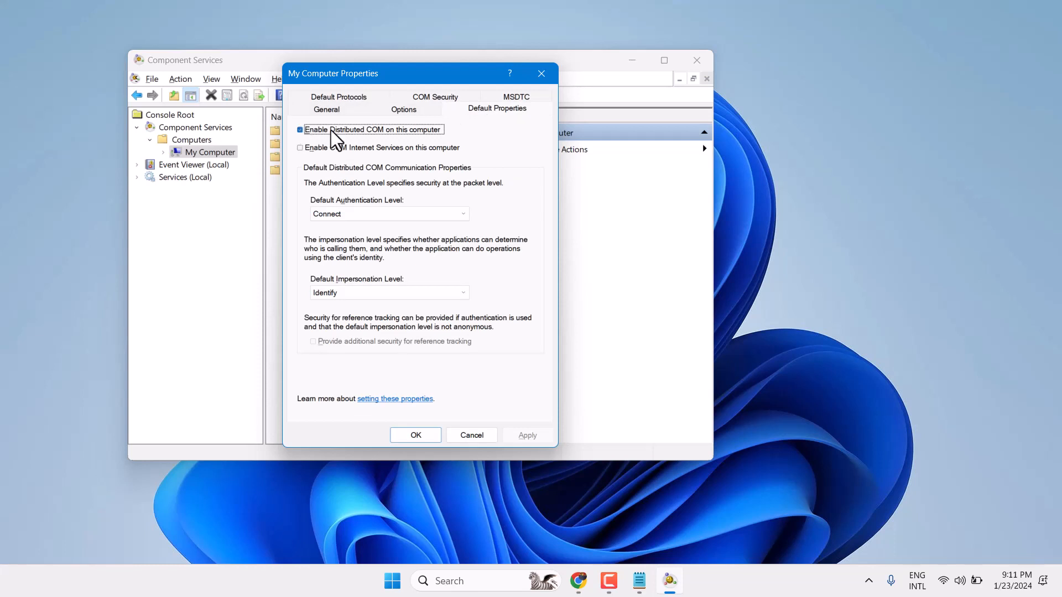
pyautogui.click(300, 130)
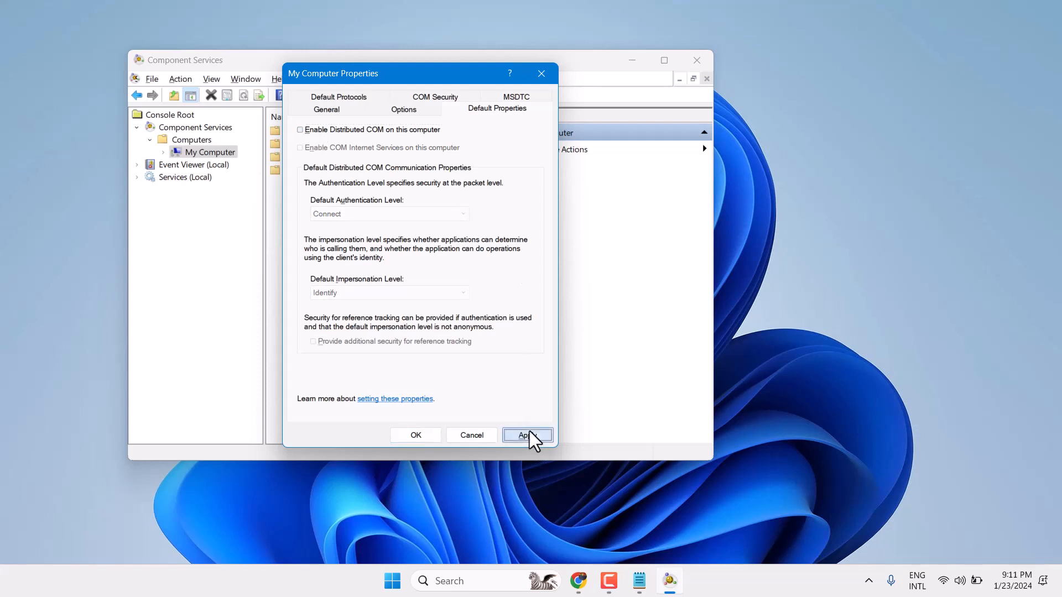
pyautogui.click(527, 435)
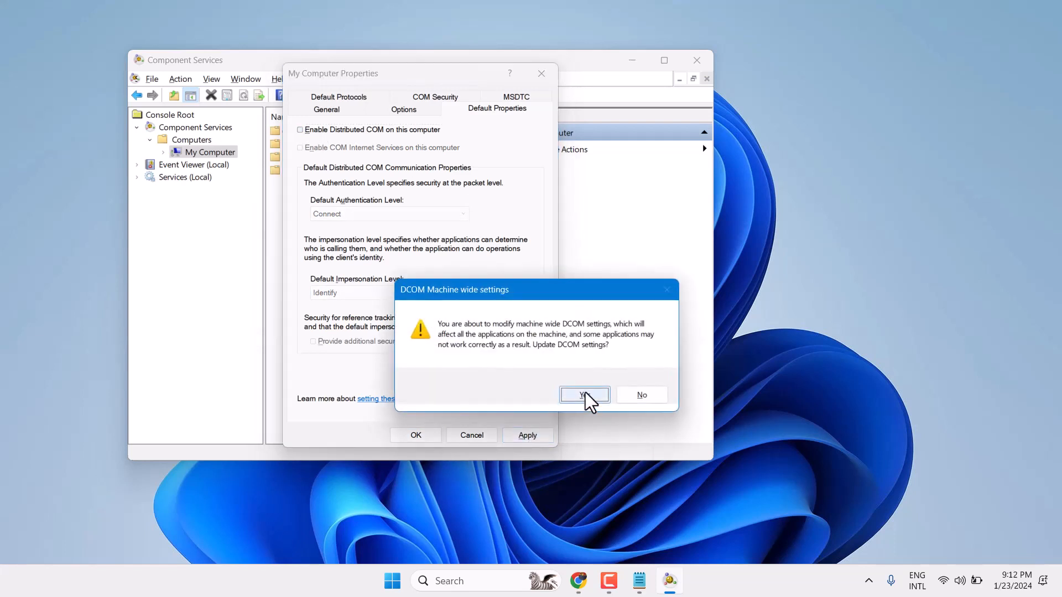
pyautogui.click(584, 394)
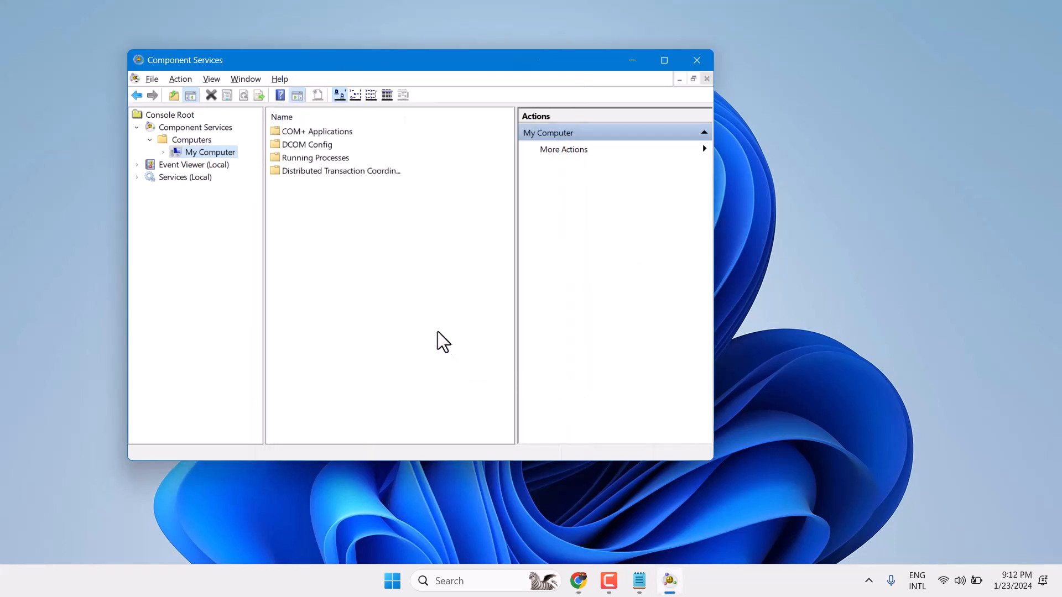
pyautogui.moveTo(696, 60)
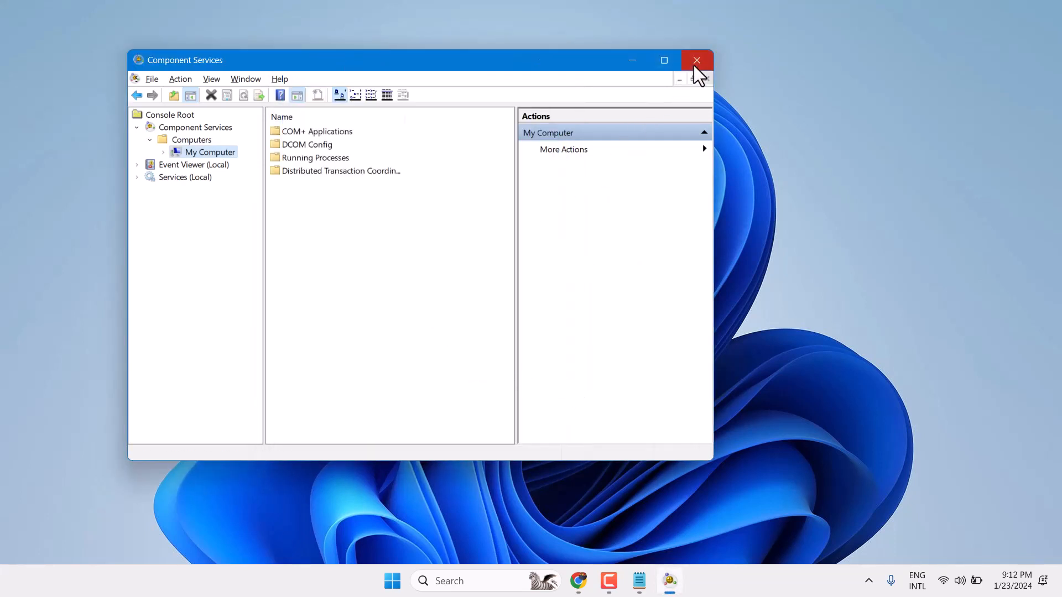
# - Dismiss the open-dialogs warning and close the Component Services console to the desktop
pyautogui.click(695, 59)
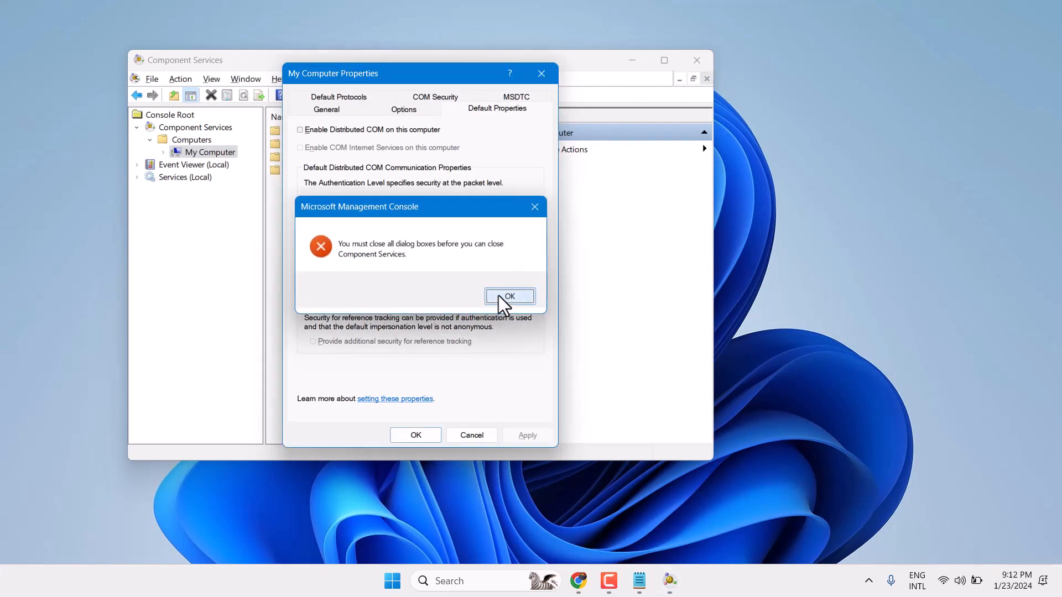
pyautogui.click(509, 296)
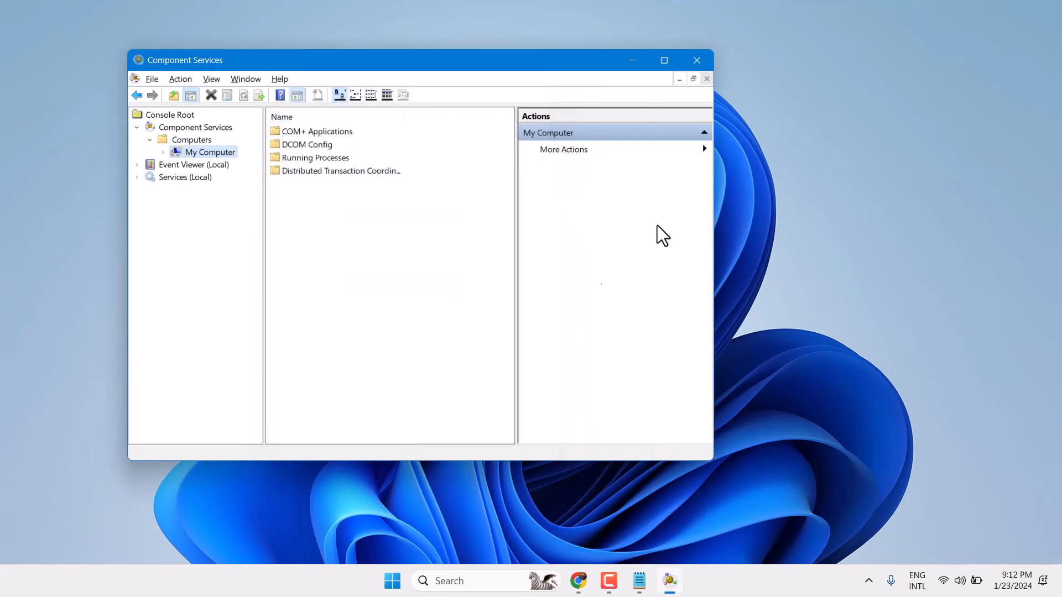
pyautogui.moveTo(696, 59)
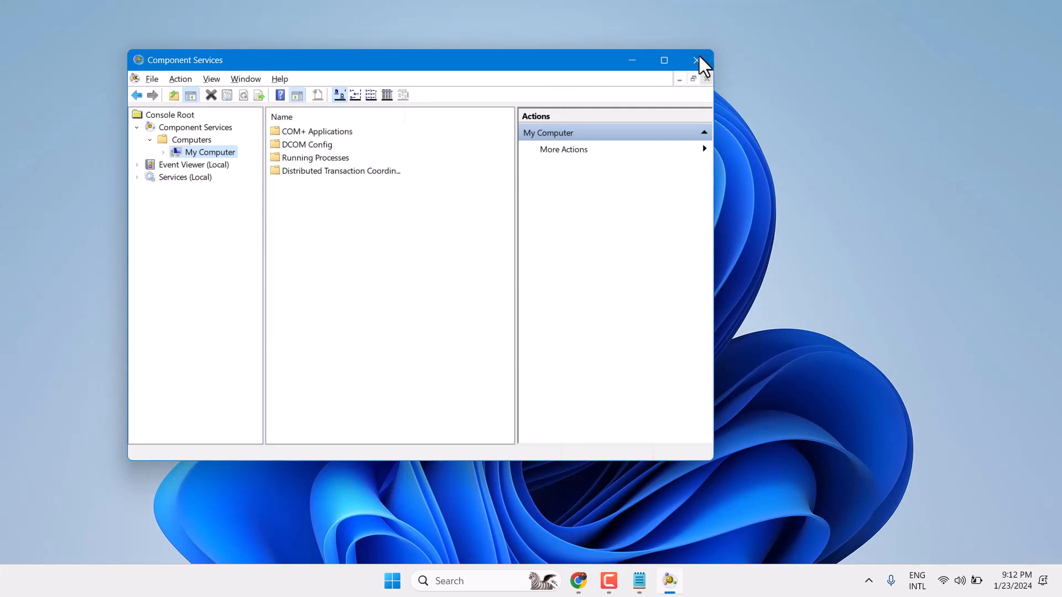
pyautogui.click(698, 60)
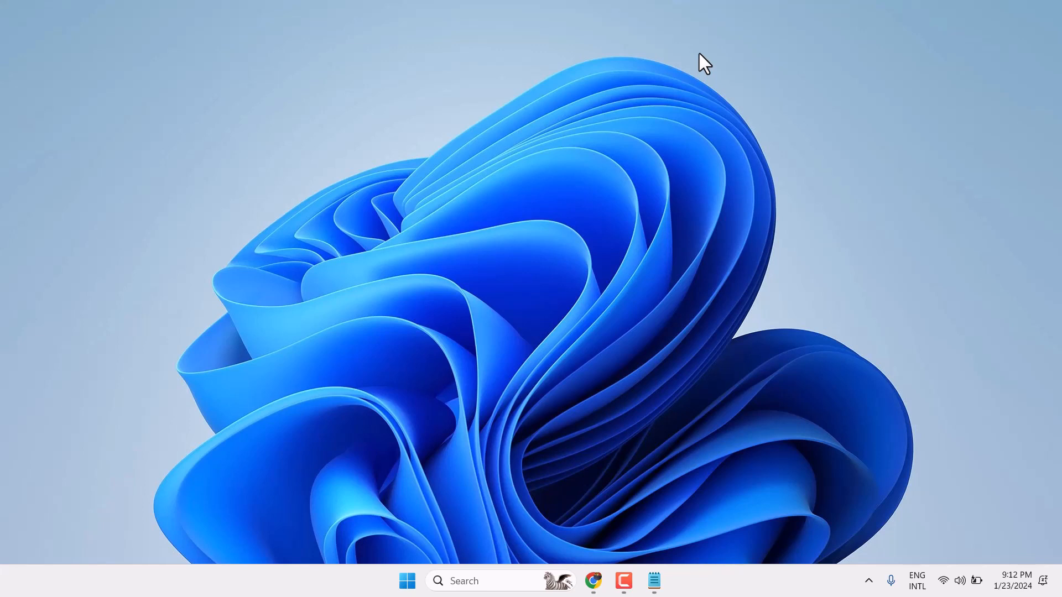
pyautogui.moveTo(598, 272)
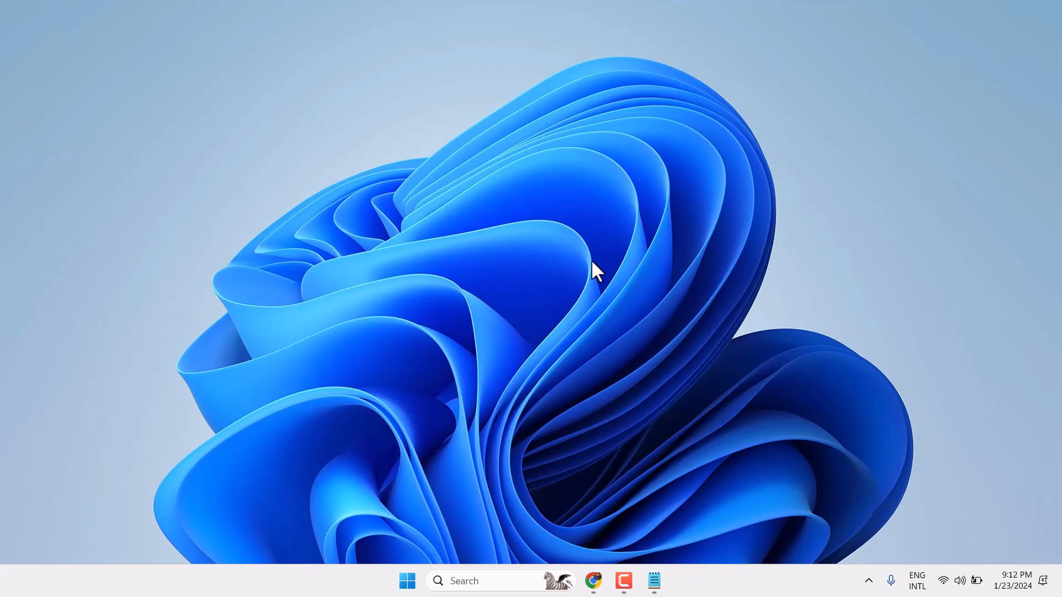
pyautogui.moveTo(632, 501)
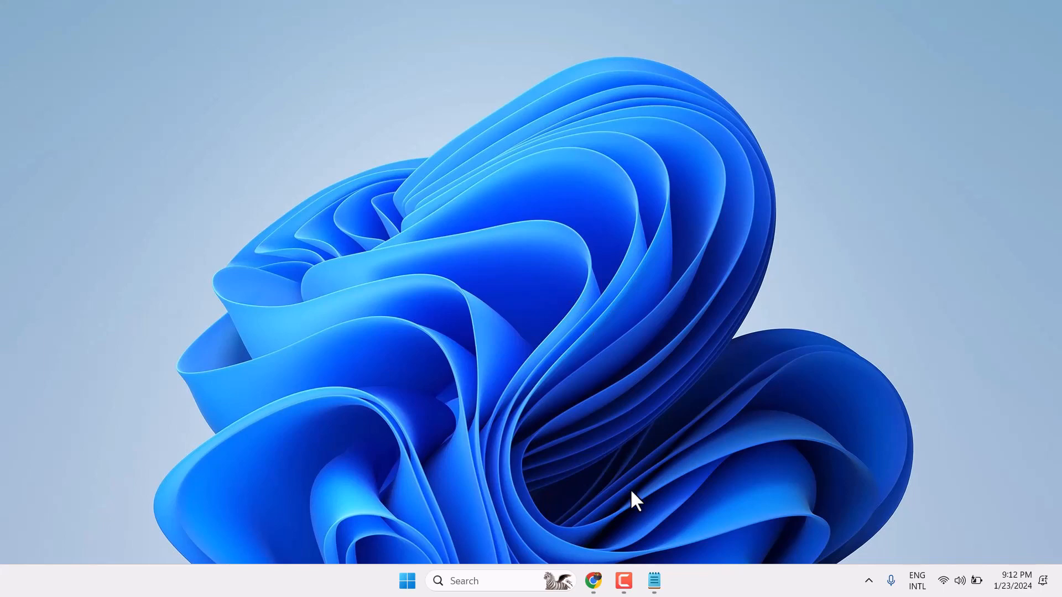